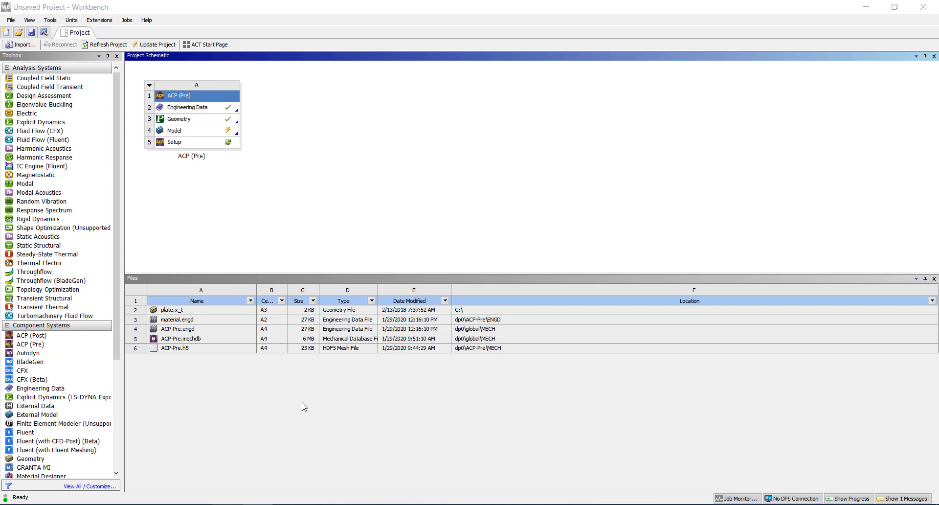
mouse_move(282, 406)
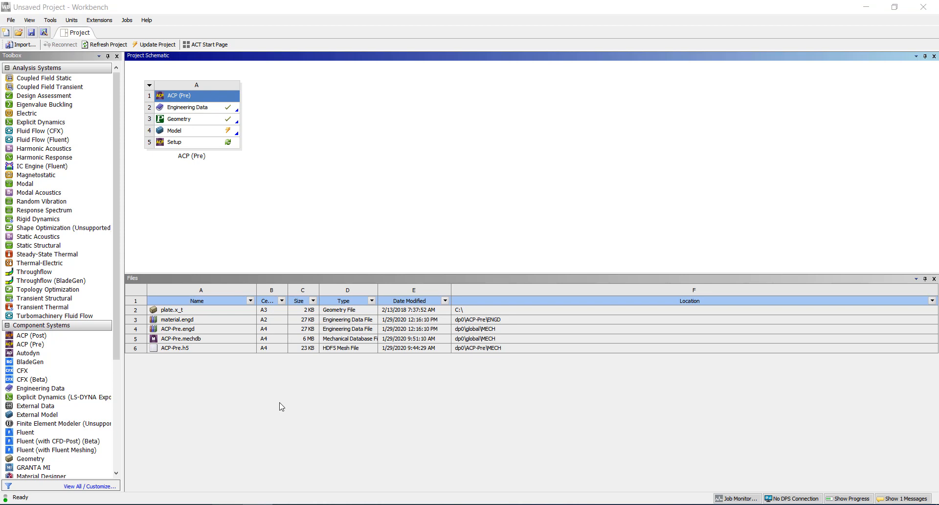
mouse_move(119, 281)
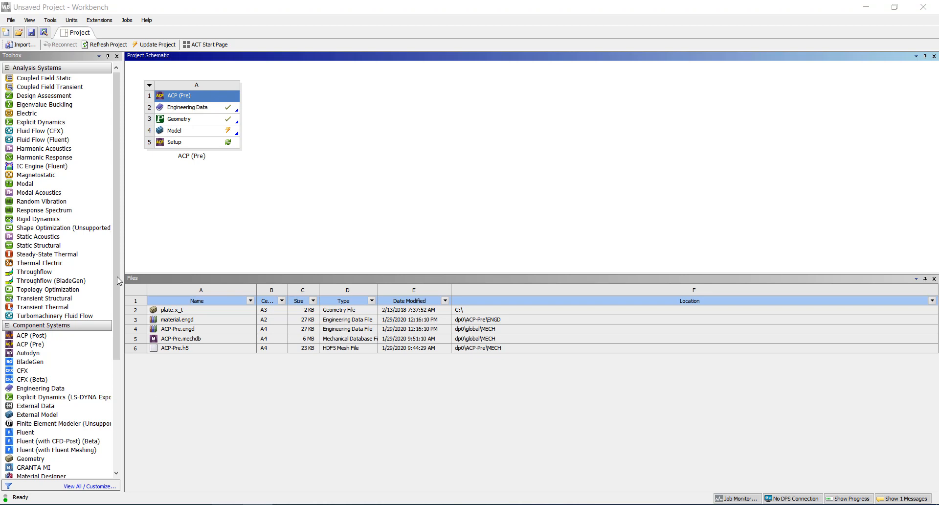
Open the ACP (Pre) system's Engineering Data (A2), then go back to the Project schematic.
left_click(30, 344)
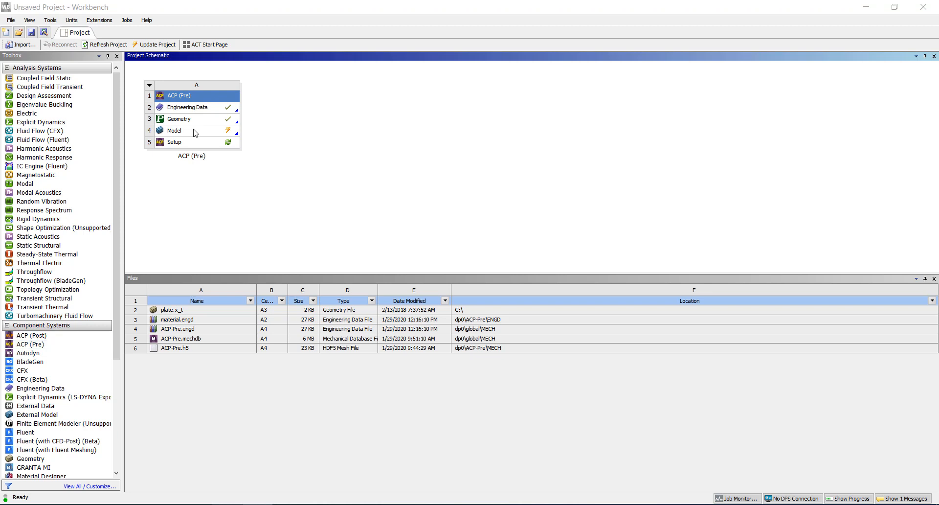
left_click(189, 107)
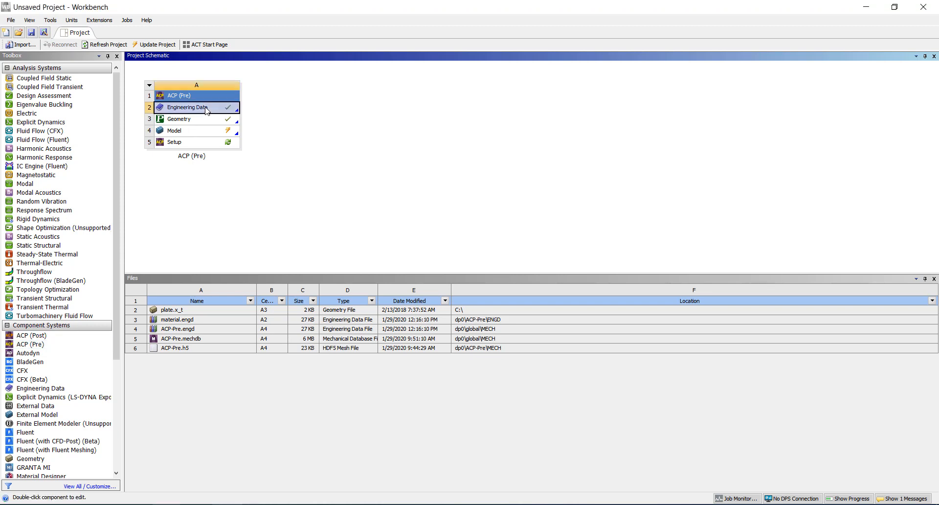
double_click(191, 107)
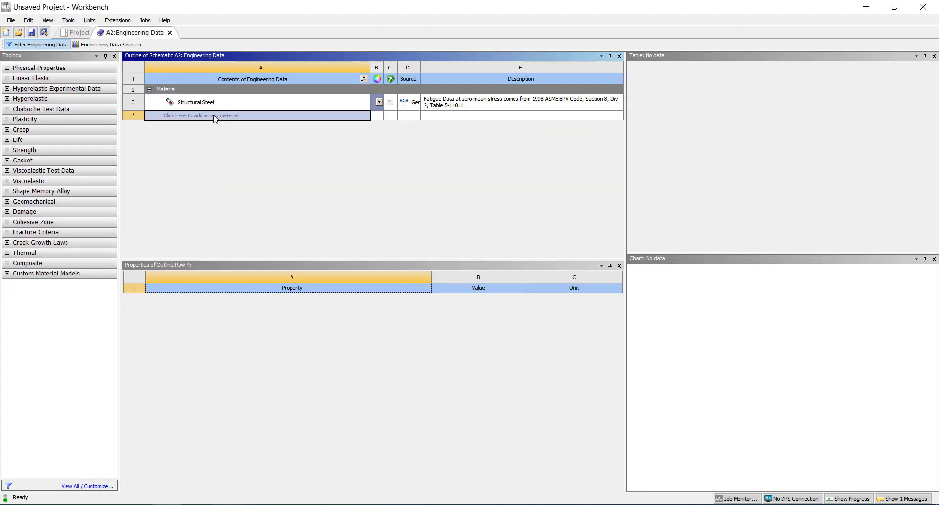
mouse_move(195, 102)
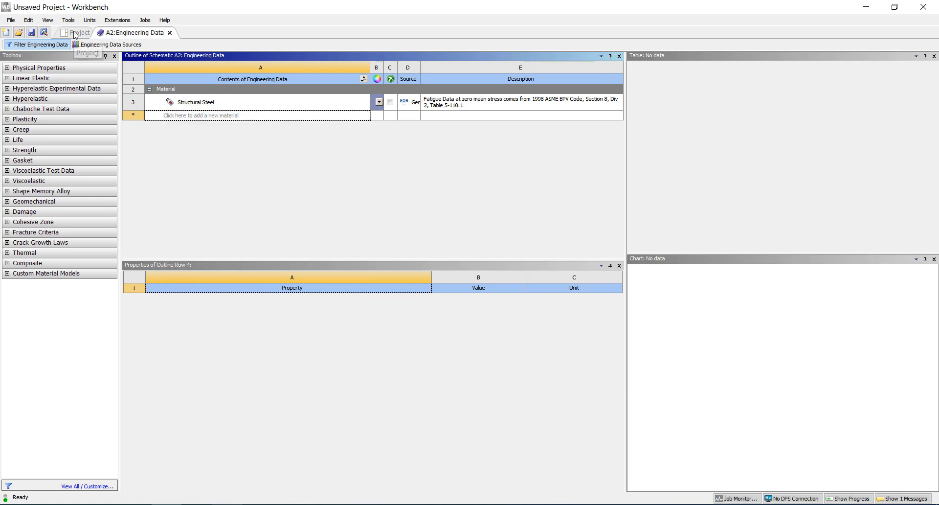
left_click(79, 32)
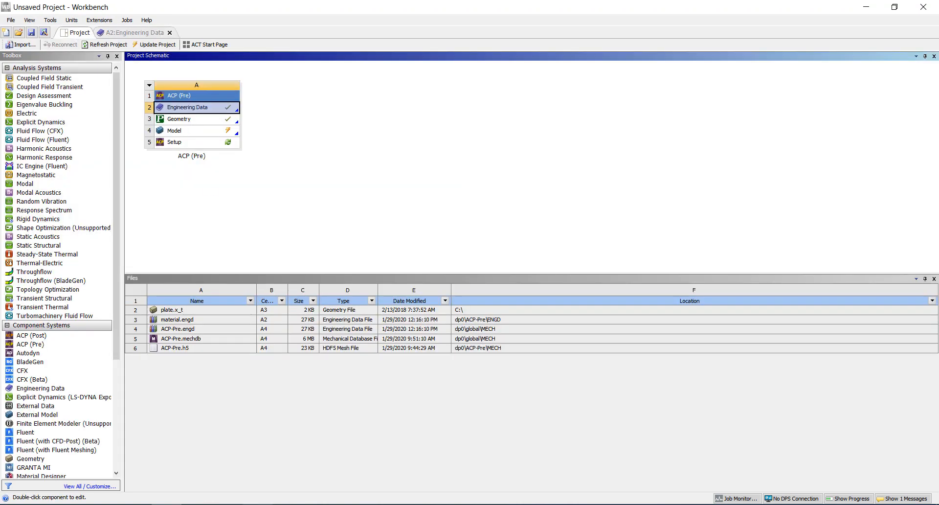
double_click(173, 130)
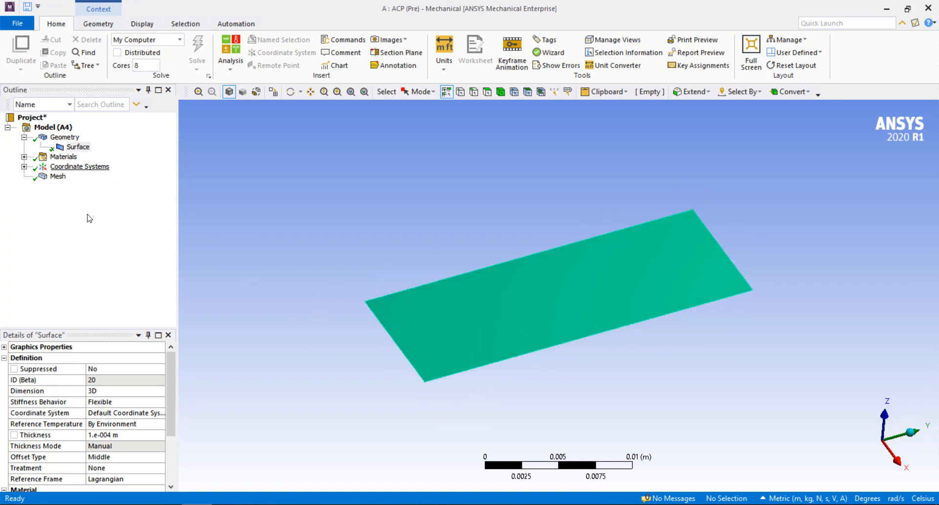
mouse_move(139, 427)
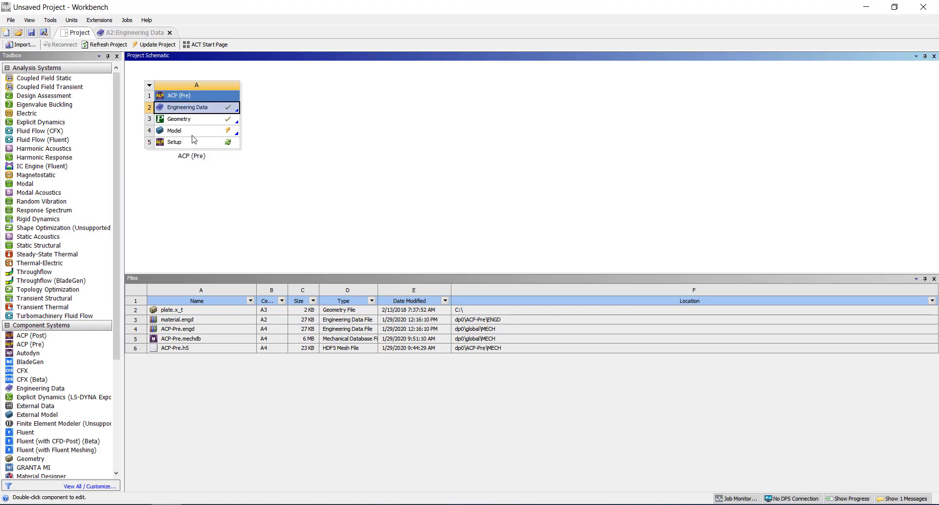
mouse_move(155, 44)
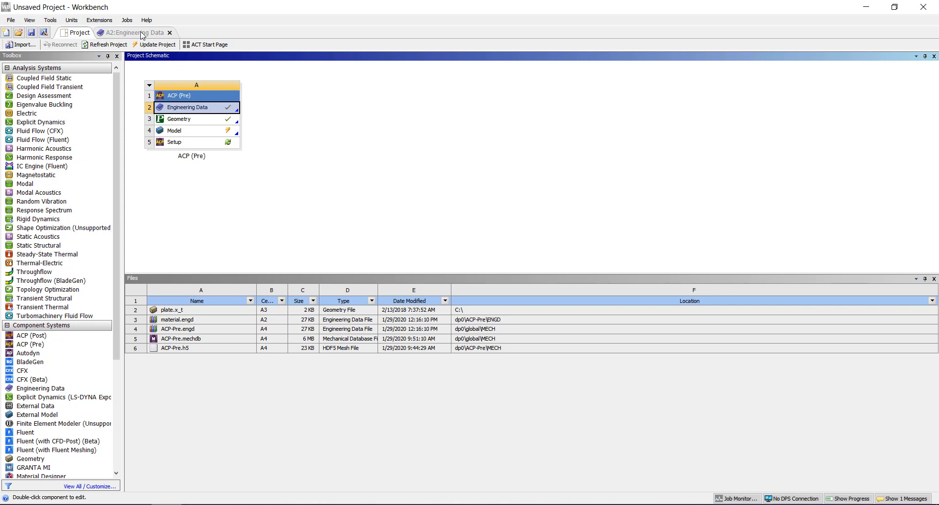
Reopen A2 Engineering Data and show the Engineering Data Sources libraries.
double_click(187, 107)
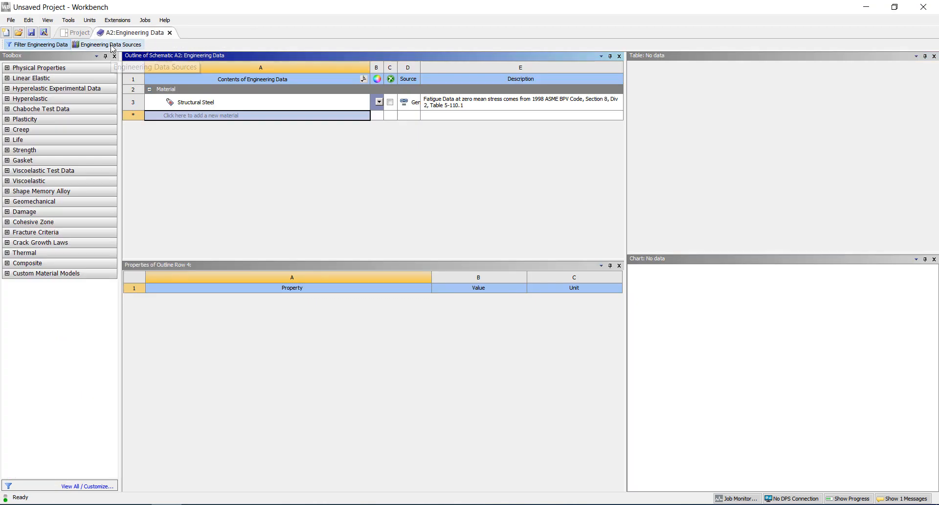
left_click(111, 44)
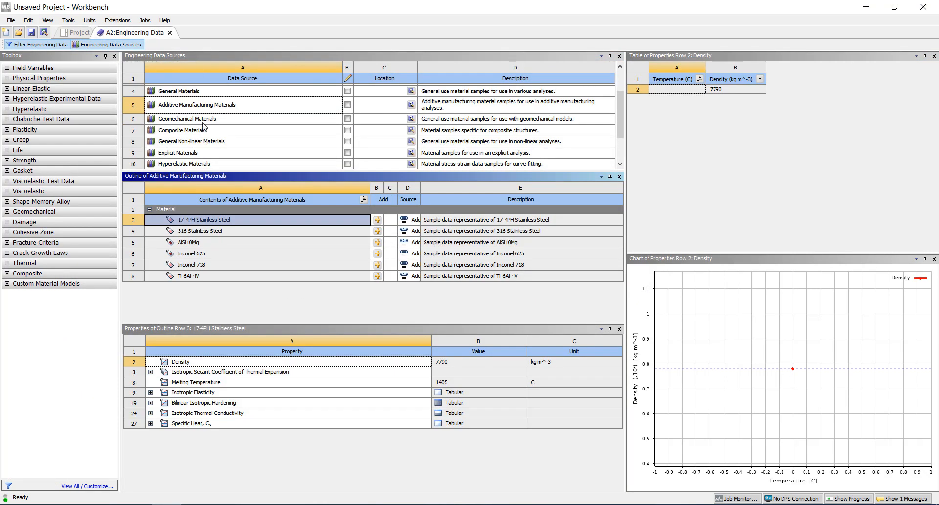
mouse_move(224, 139)
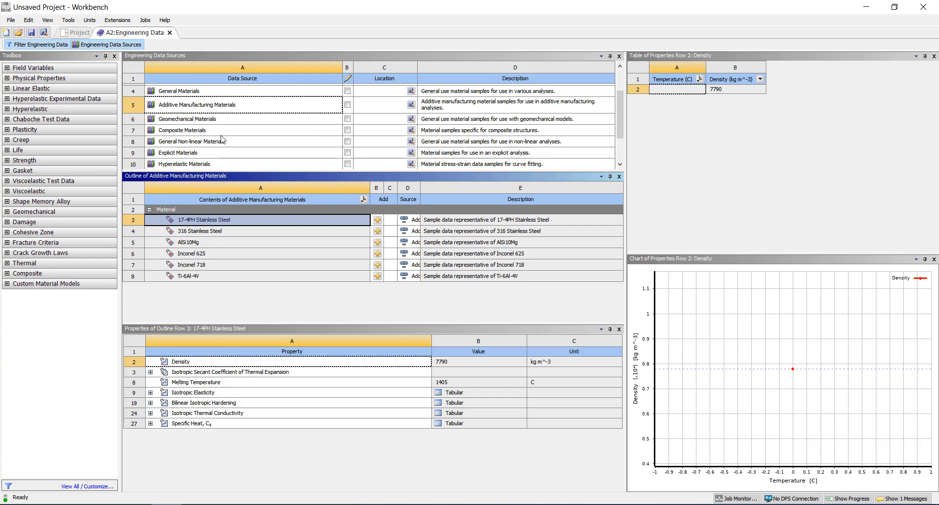
mouse_move(227, 110)
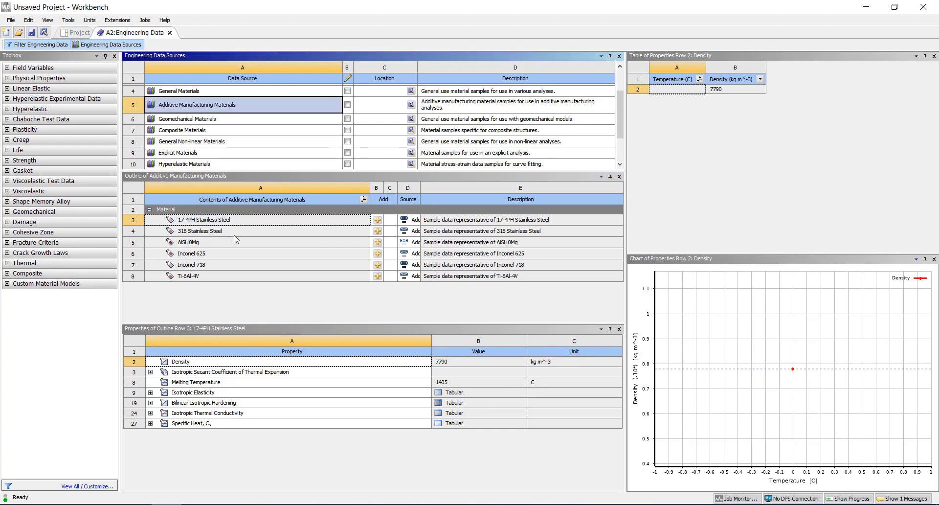
mouse_move(232, 222)
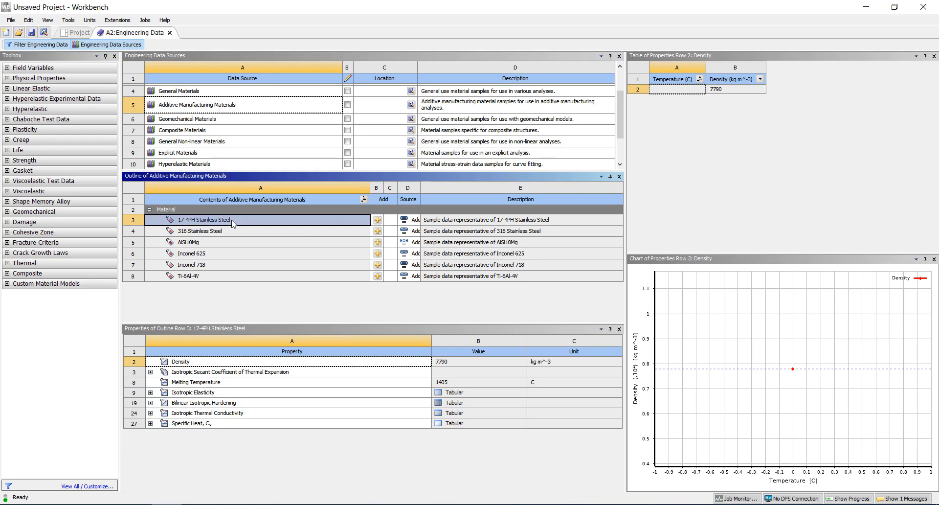
mouse_move(229, 376)
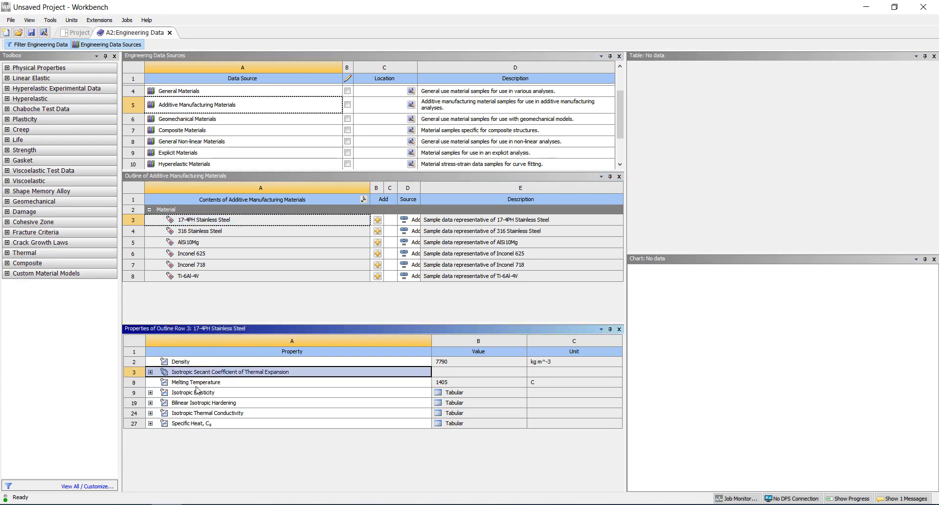
View 17-4PH's Isotropic Elasticity and Bilinear Isotropic Hardening data, then select all six additive alloys.
left_click(193, 393)
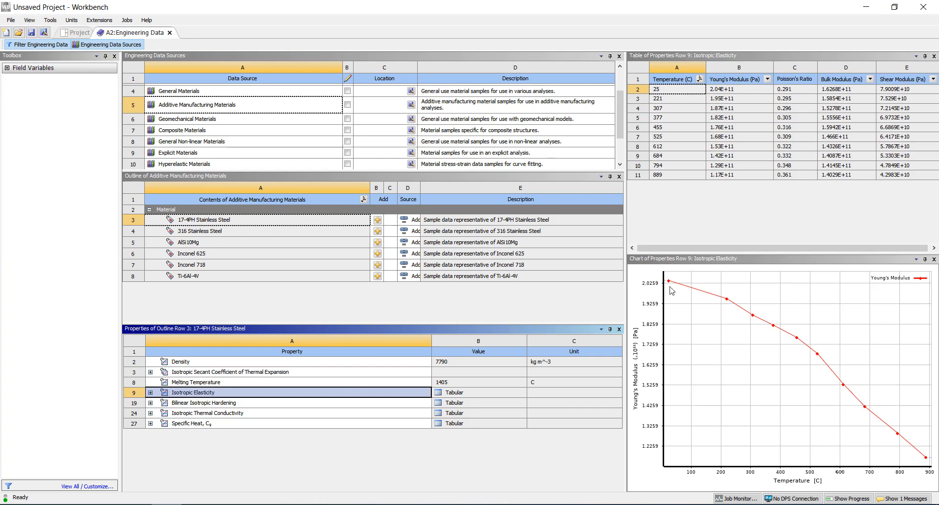
mouse_move(495, 405)
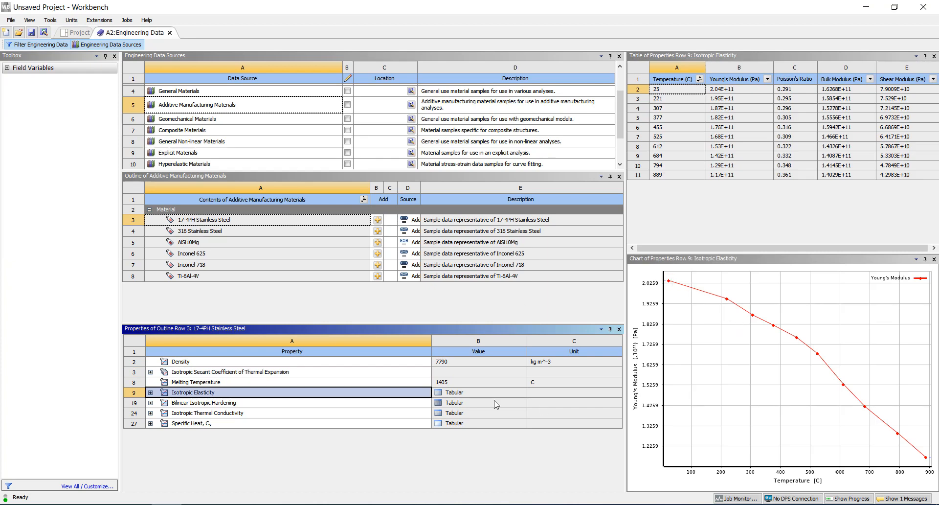
left_click(203, 403)
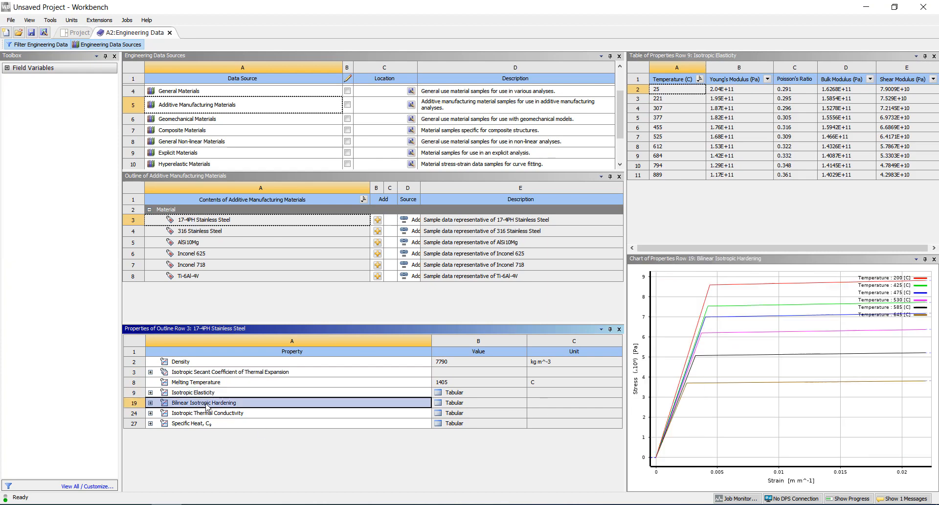
left_click(204, 402)
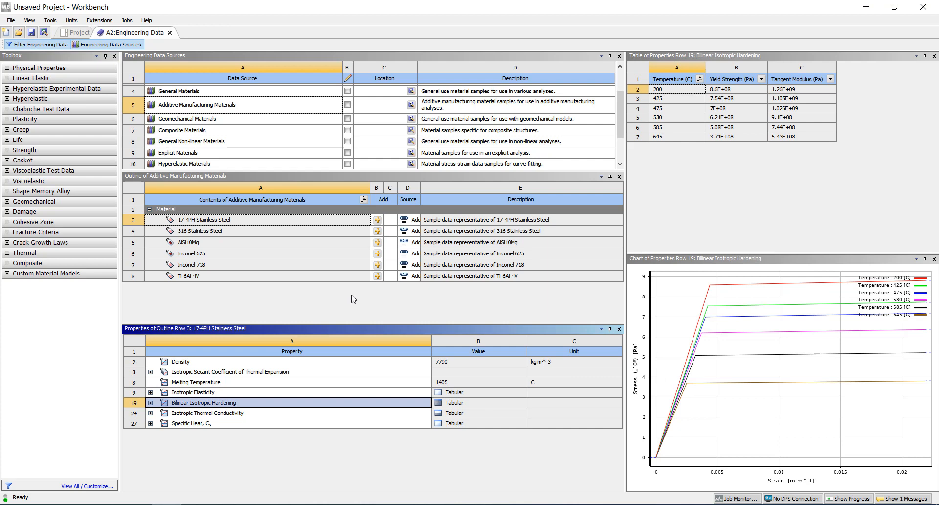
mouse_move(211, 271)
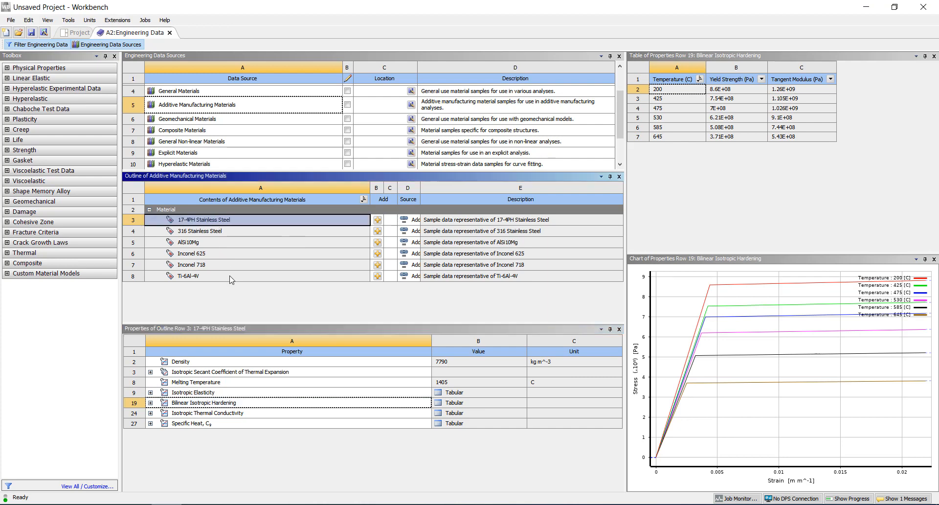
left_click(222, 276)
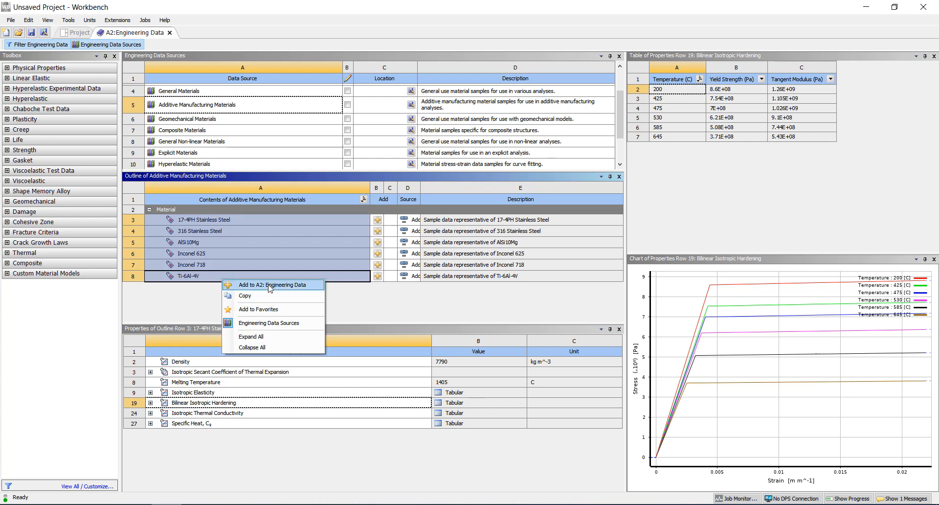
Add the six selected additive alloys to A2: Engineering Data and return to the schematic.
left_click(269, 288)
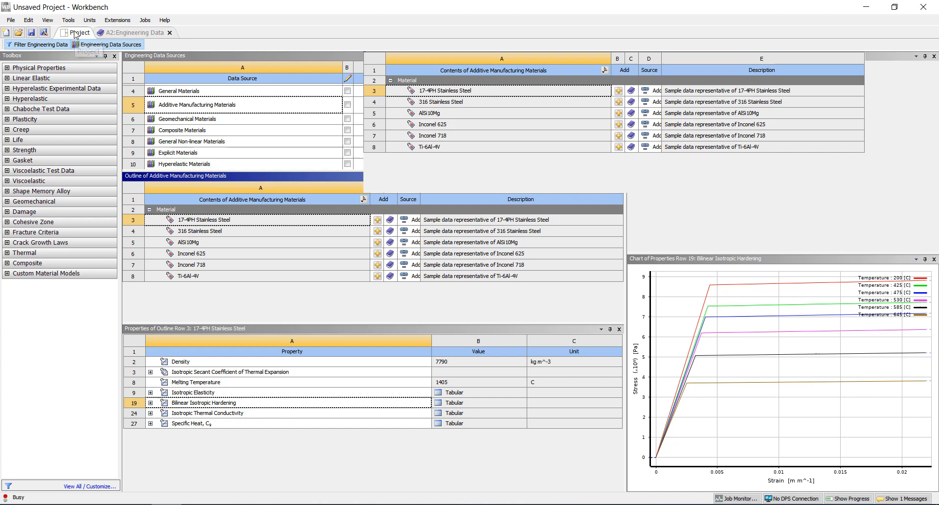
left_click(78, 32)
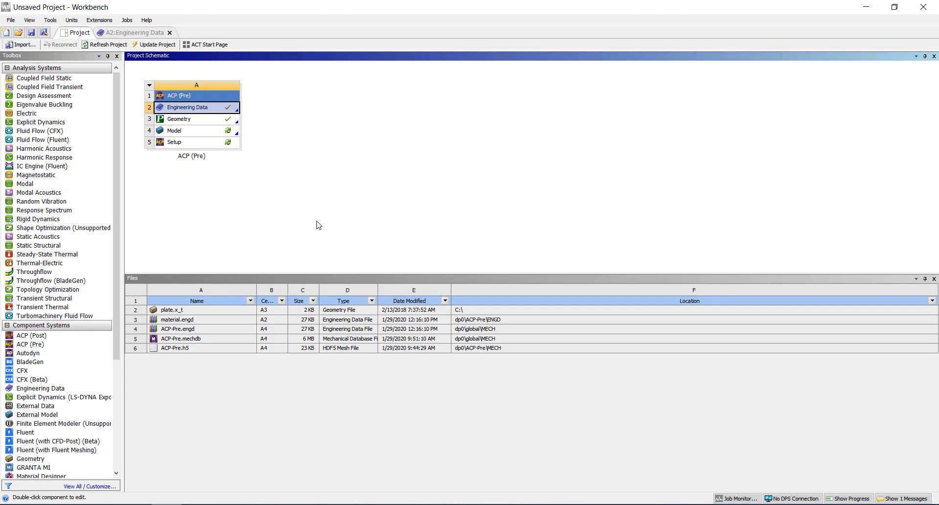
Refresh the project so material.apdl and the other ACP files appear in Files.
left_click(105, 44)
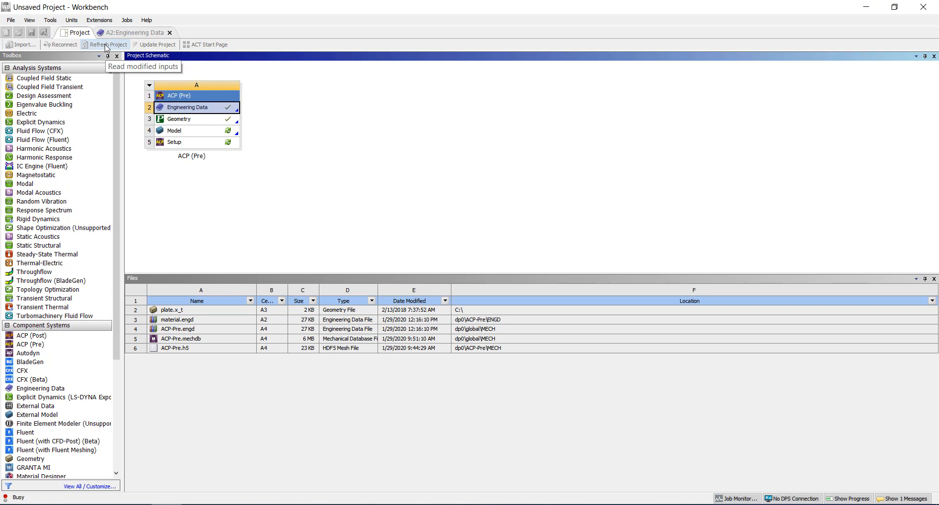
left_click(107, 45)
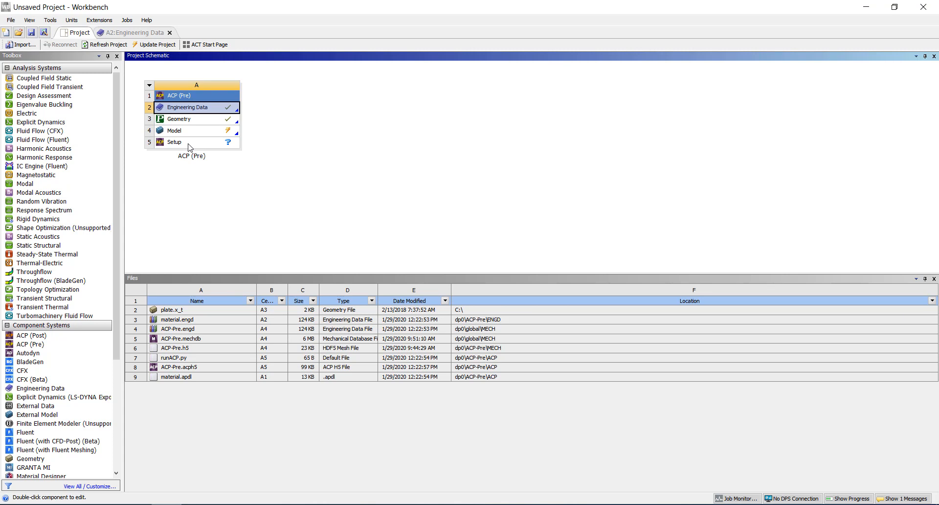
mouse_move(177, 295)
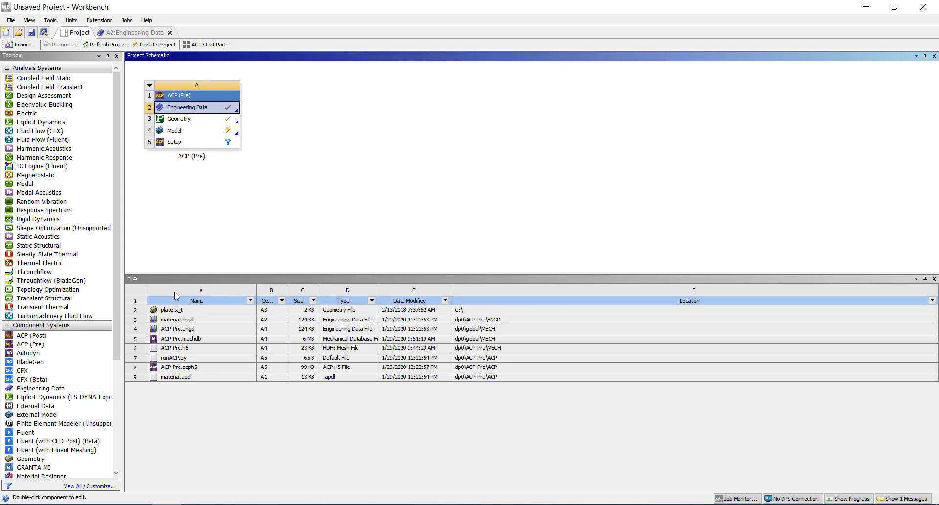
mouse_move(162, 382)
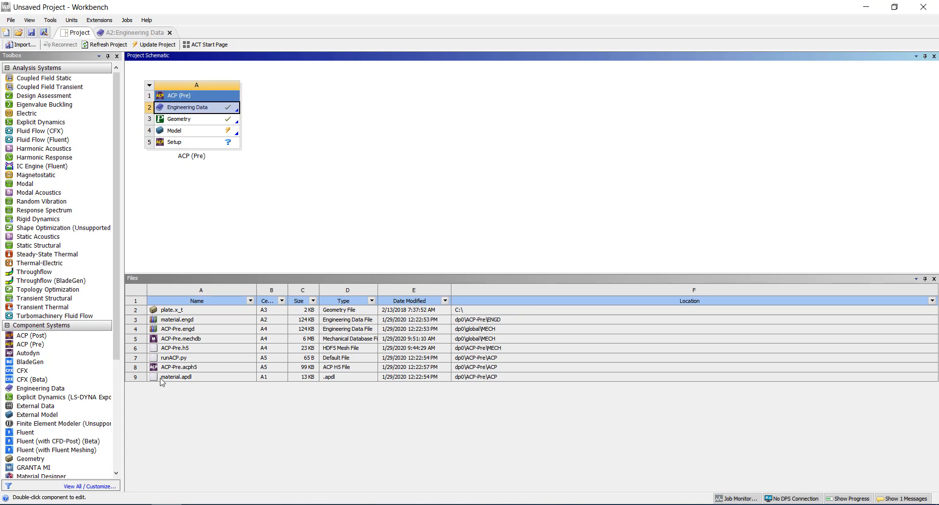
mouse_move(187, 382)
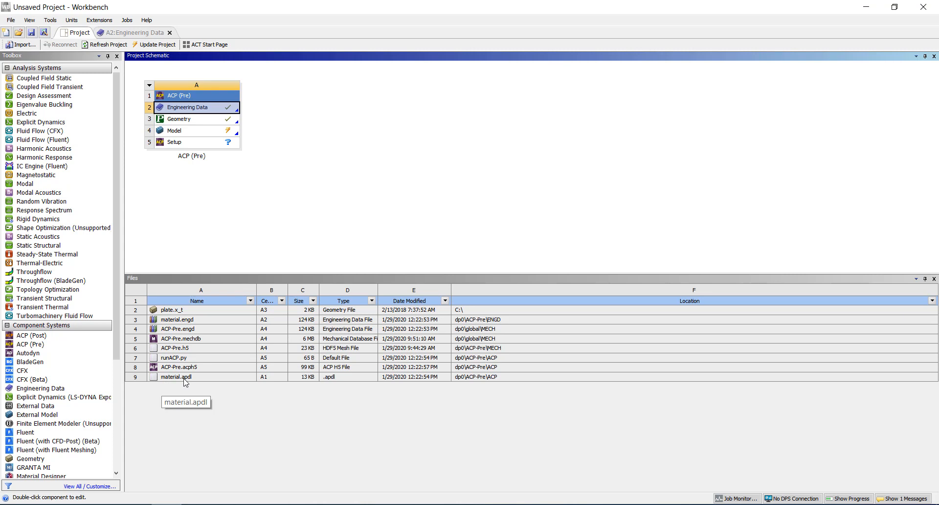
Open material.apdl's containing ACP folder in Explorer and bring up the file's context menu.
left_click(176, 377)
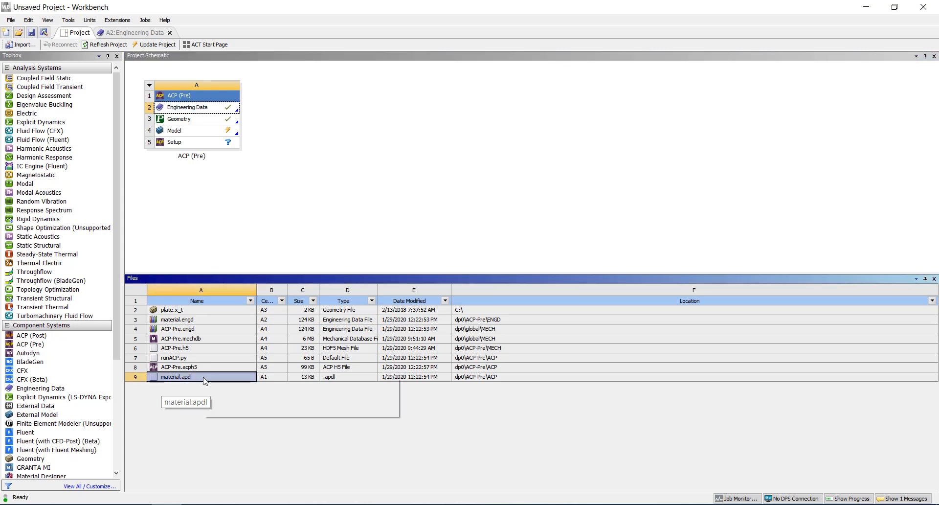
right_click(176, 377)
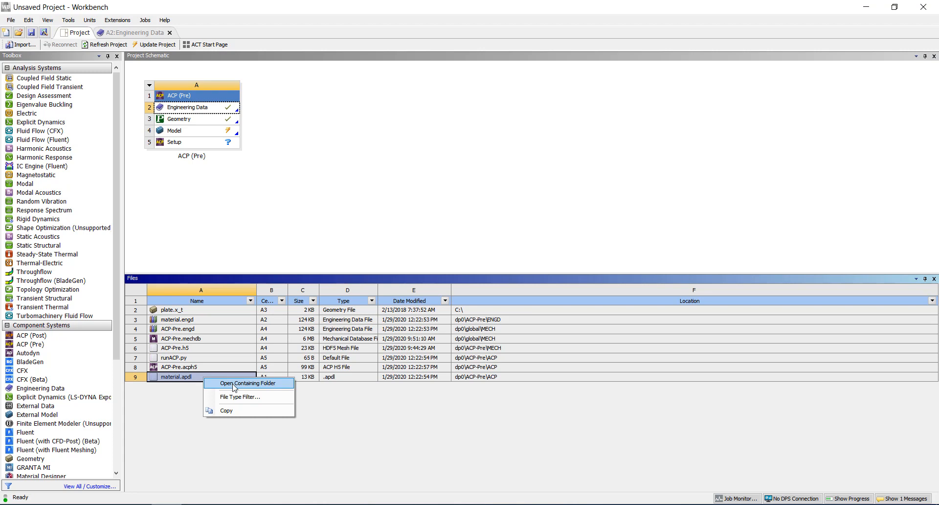
left_click(249, 383)
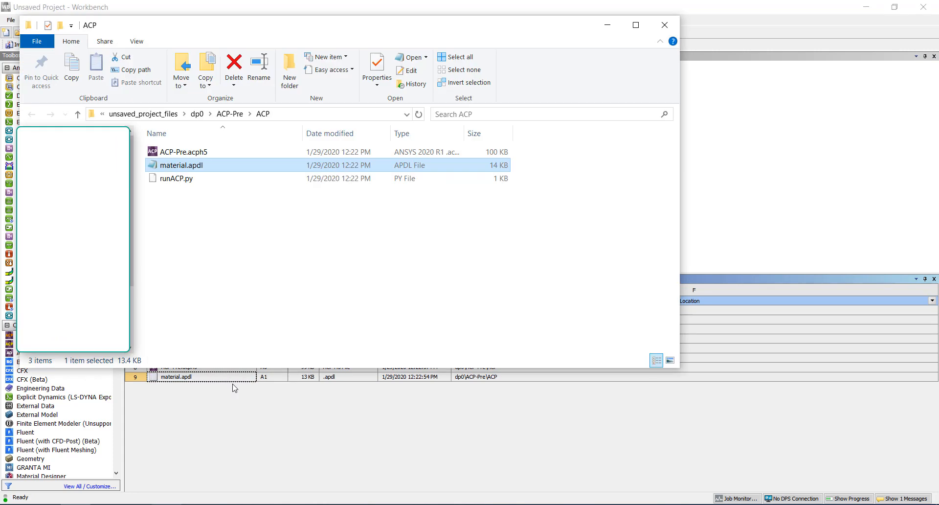
right_click(179, 165)
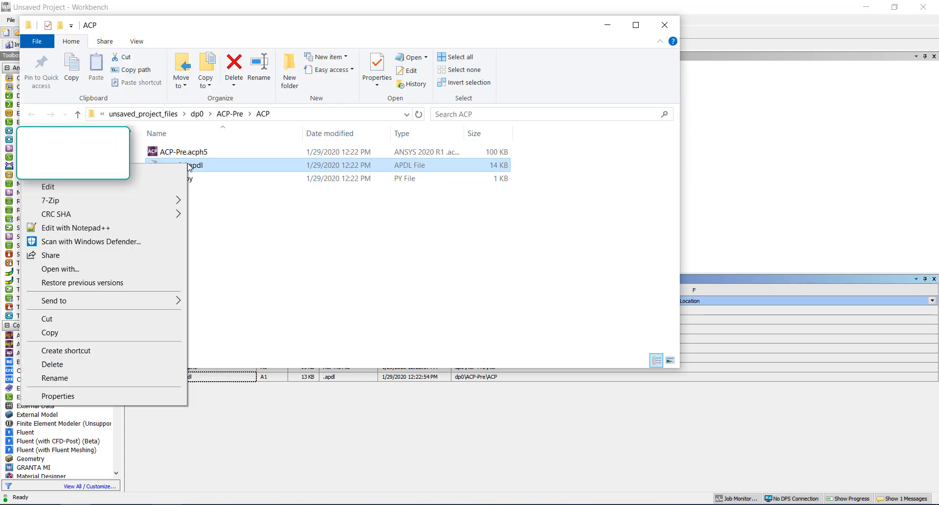
mouse_move(135, 233)
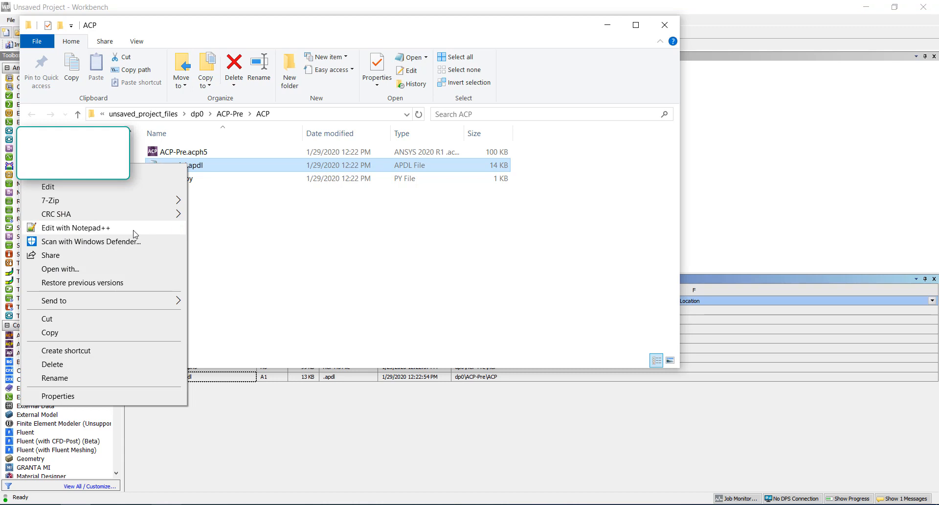
Open material.apdl in Notepad++ and highlight the ALPX property occurrences.
left_click(75, 227)
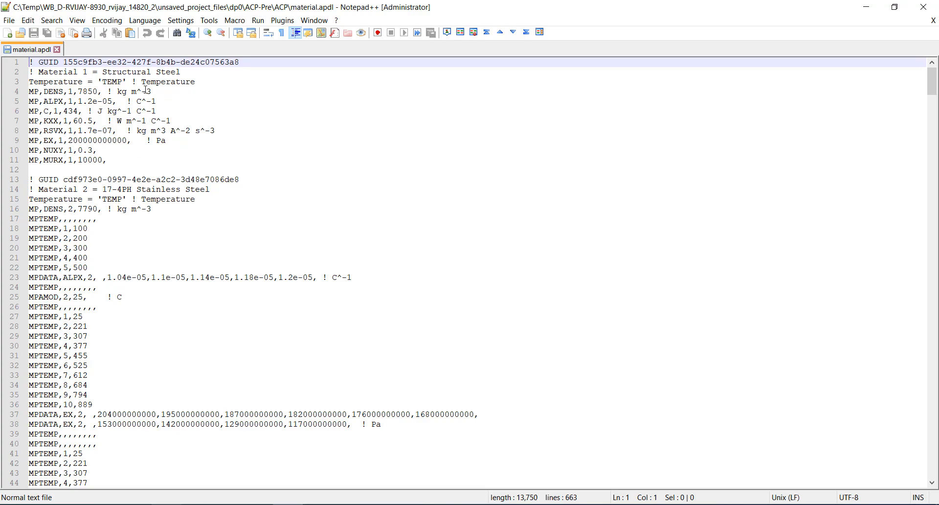
mouse_move(110, 227)
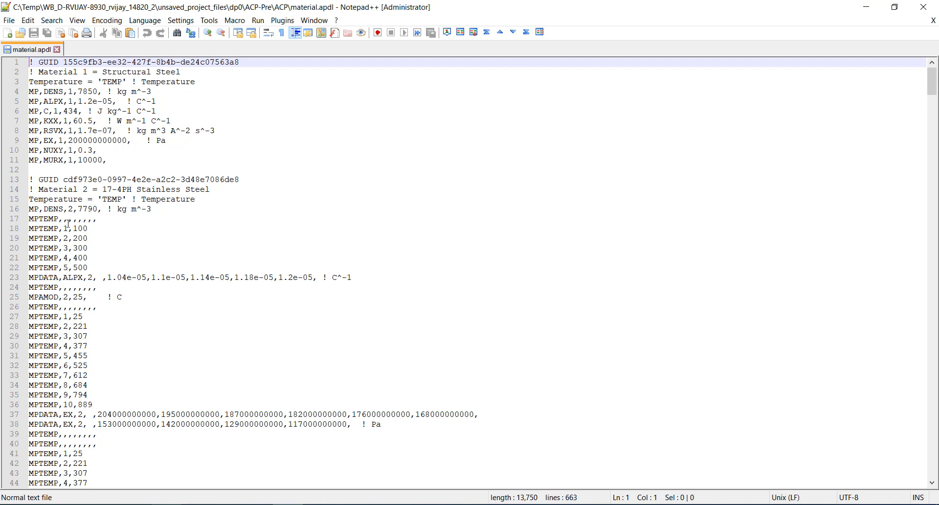
left_click_drag(29, 228, 97, 258)
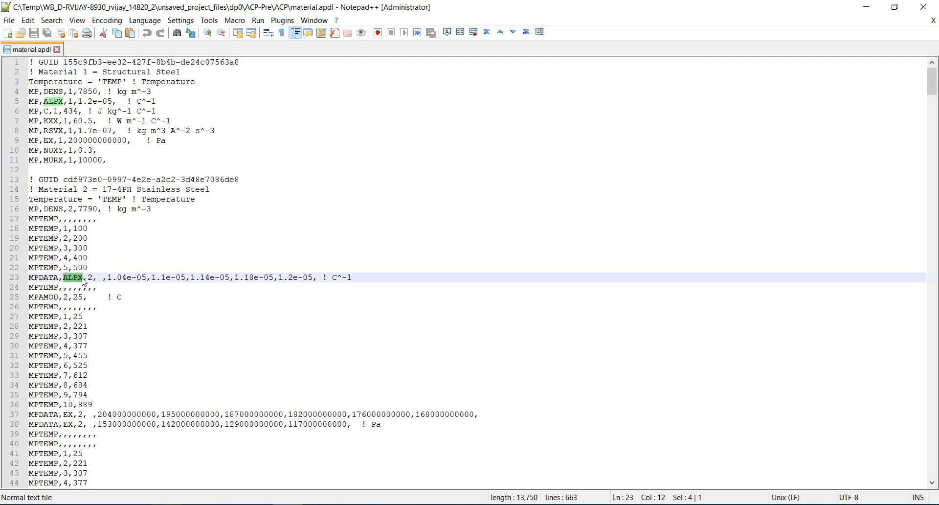
scroll("down", 3)
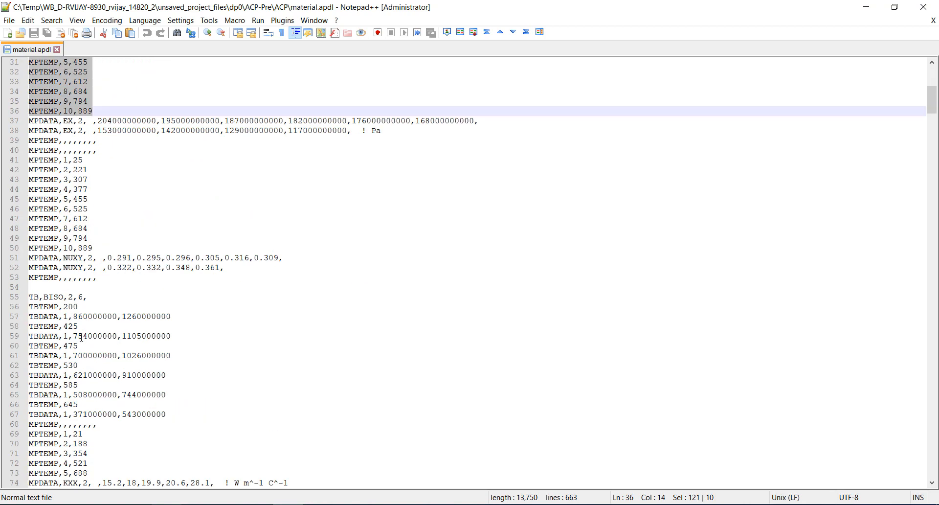
scroll("down", 3)
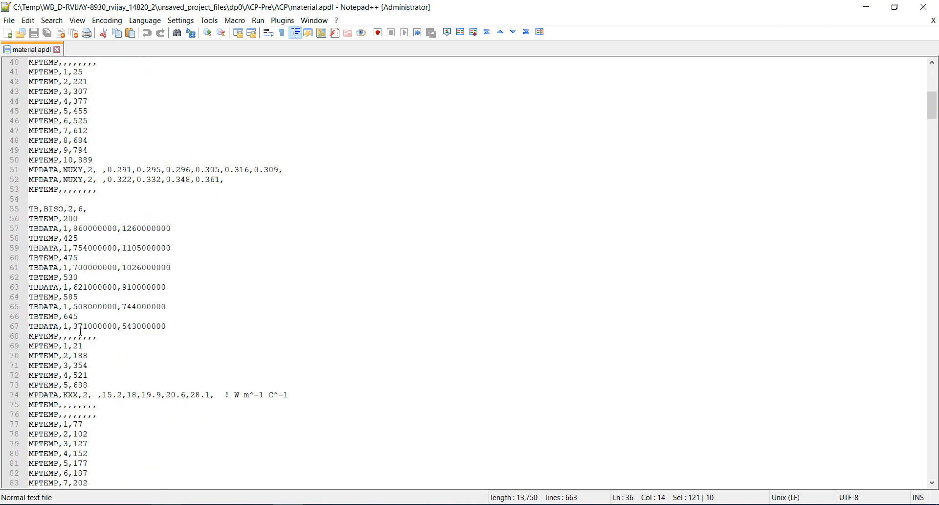
scroll("down", 3)
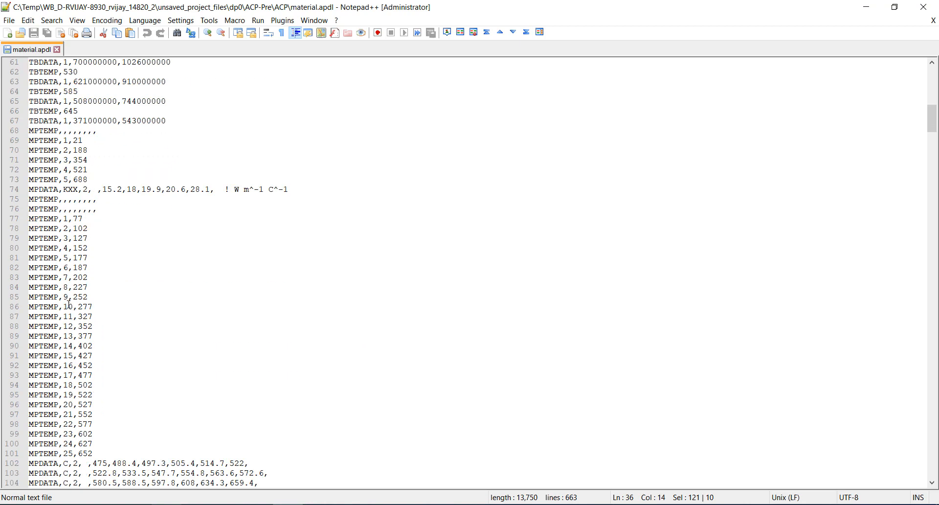
scroll("down", 3)
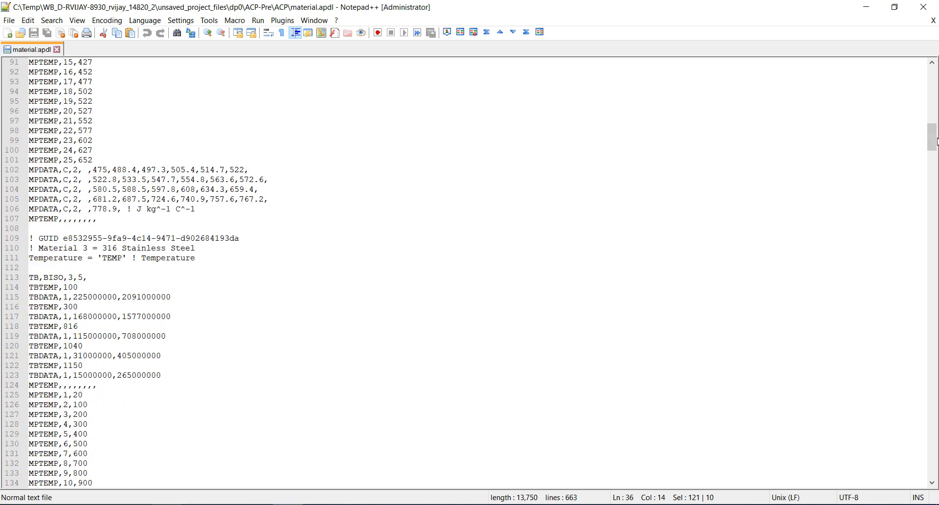
scroll("down", 3)
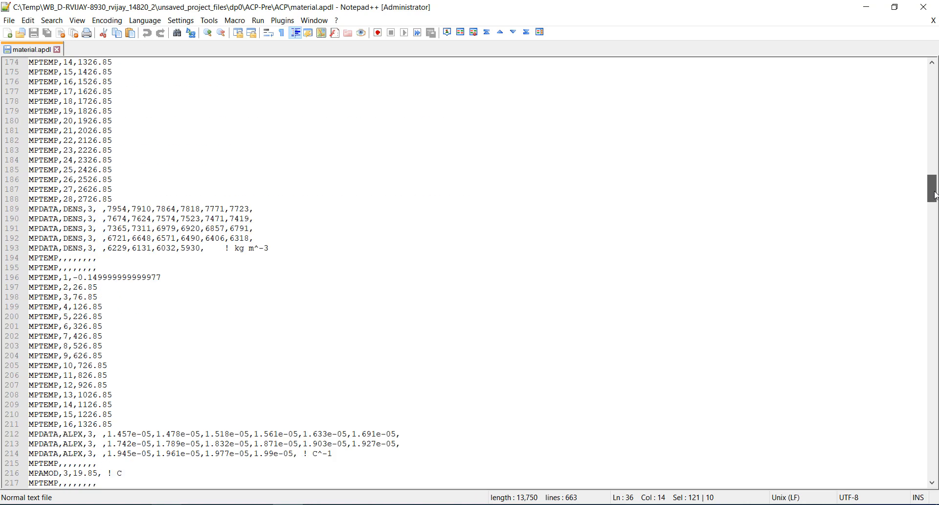
scroll("down", 3)
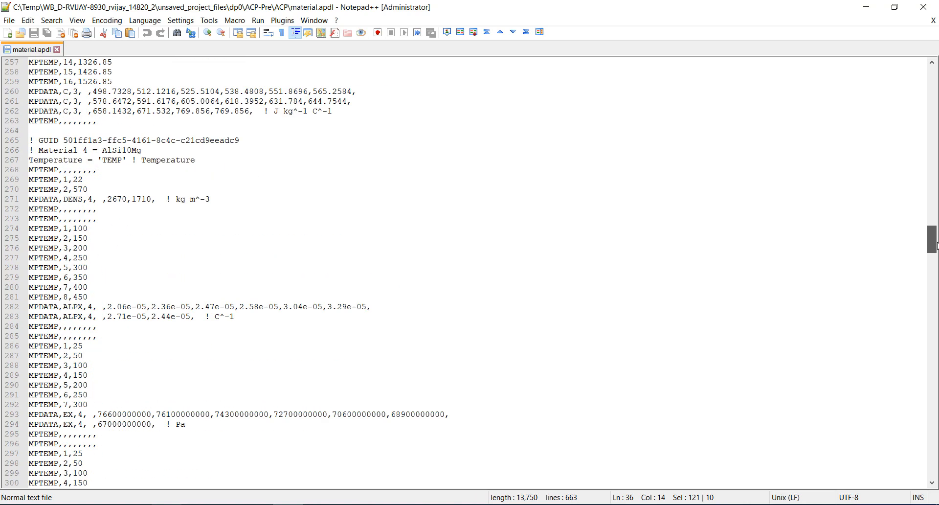
scroll("up", 3)
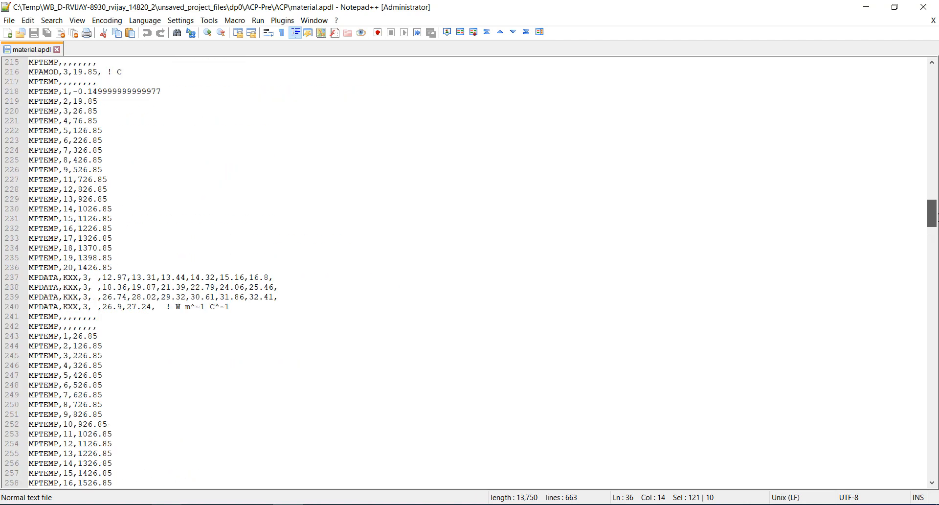
scroll("up", 3)
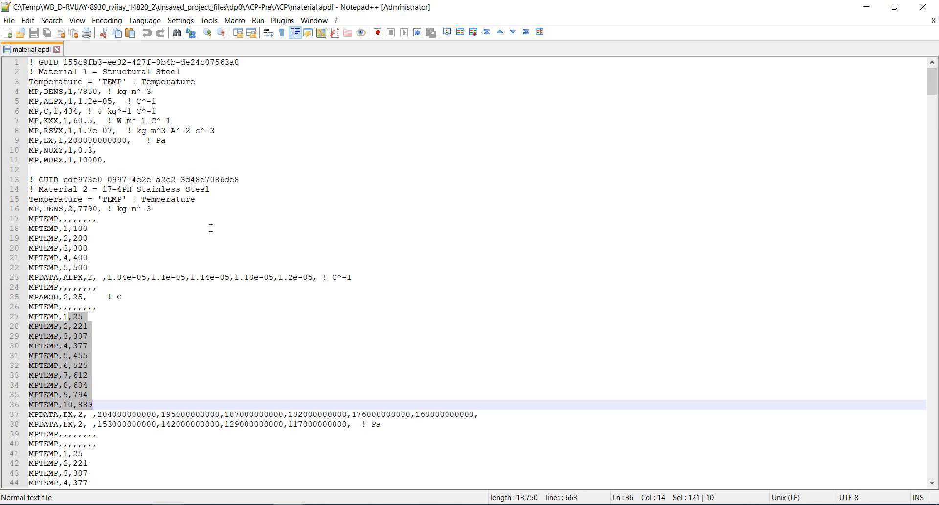
mouse_move(328, 228)
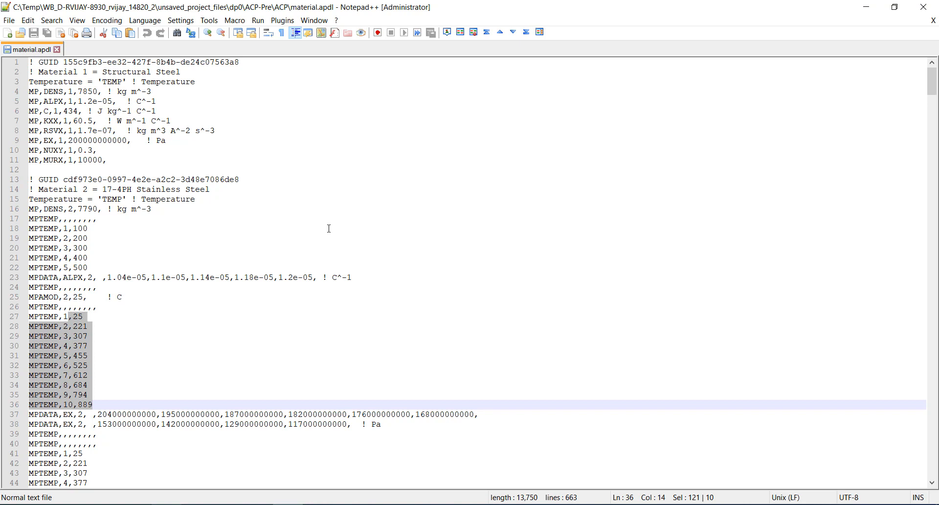
mouse_move(351, 228)
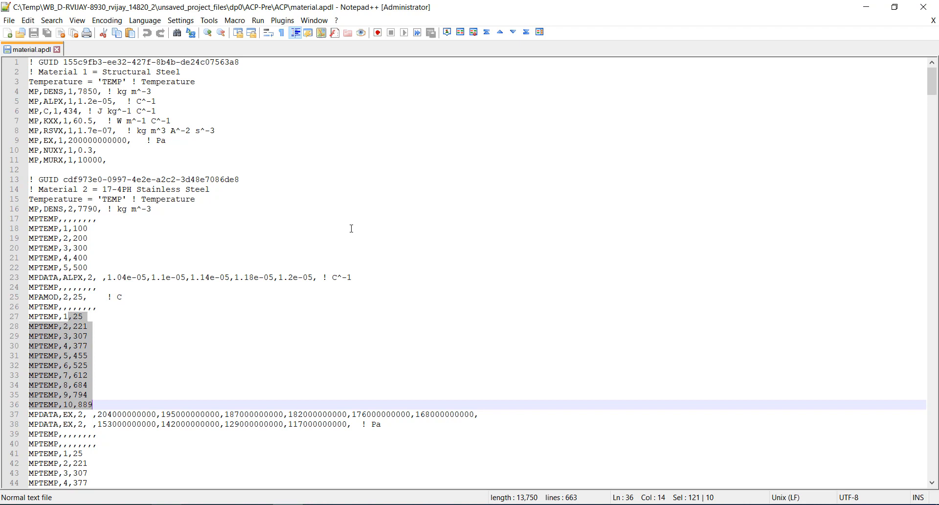